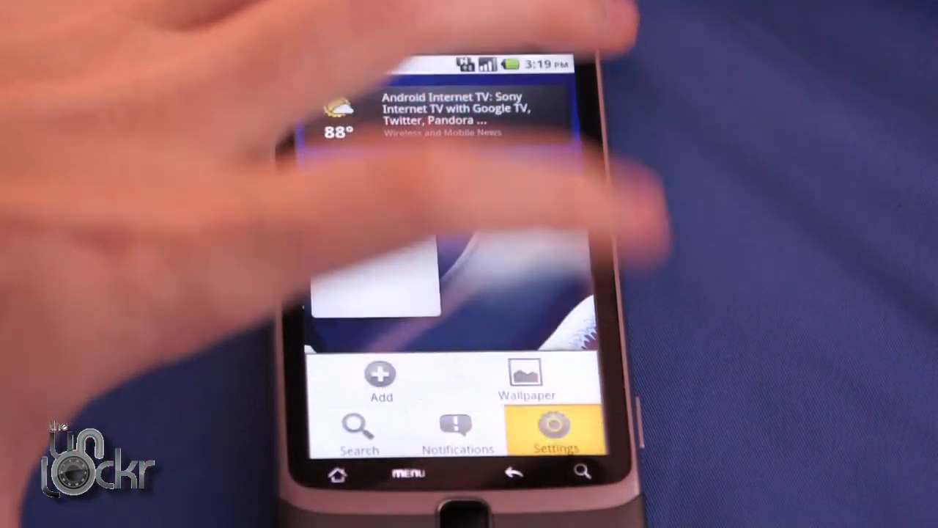
# Enable Unknown sources under Settings > Applications to allow non-Market app installs
pyautogui.click(556, 433)
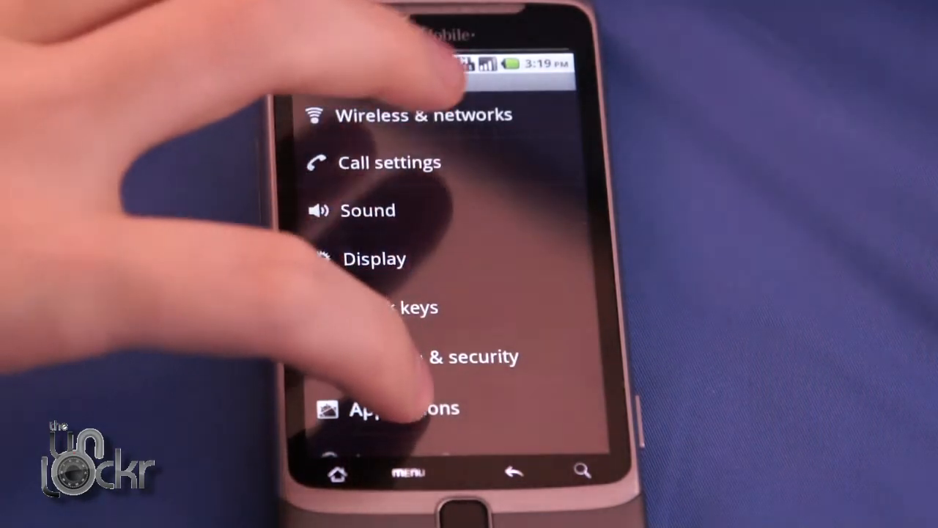
pyautogui.click(404, 407)
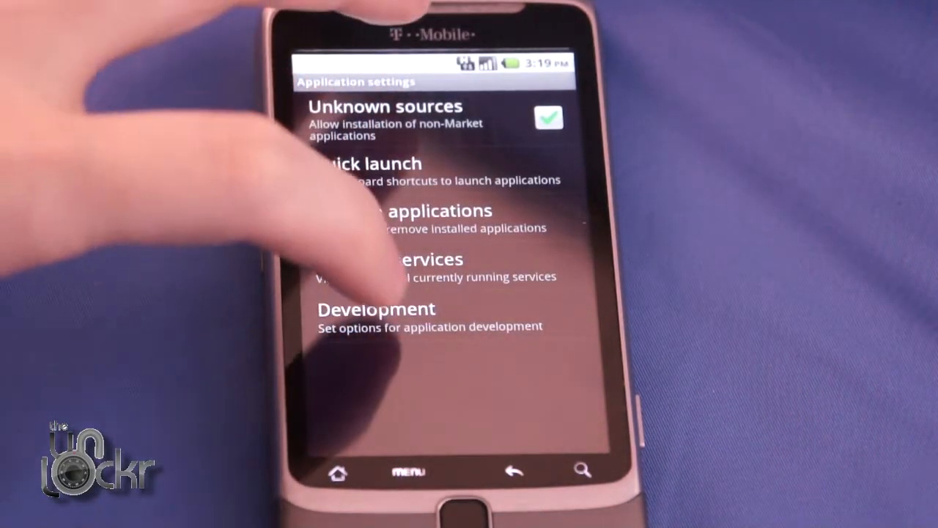
pyautogui.click(375, 308)
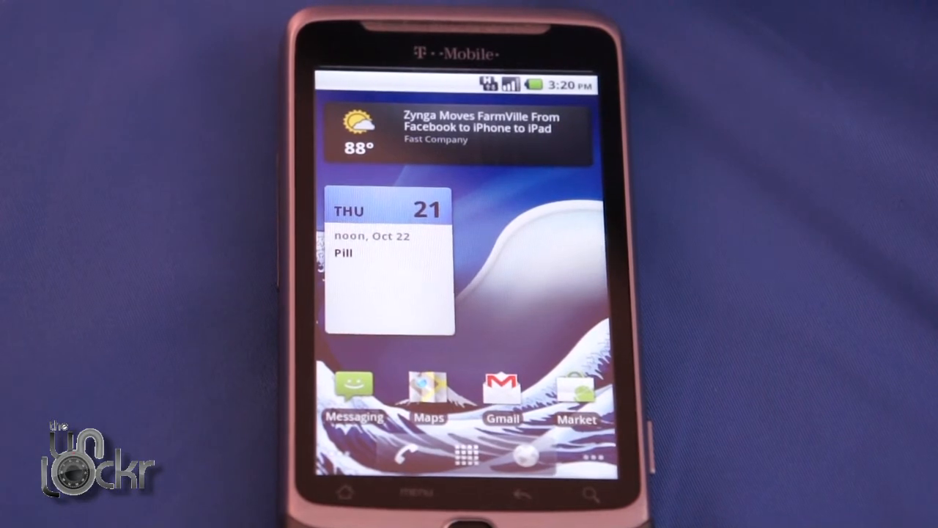
# Search Android Market for the VISIONary app, starting with 'v'
pyautogui.click(577, 387)
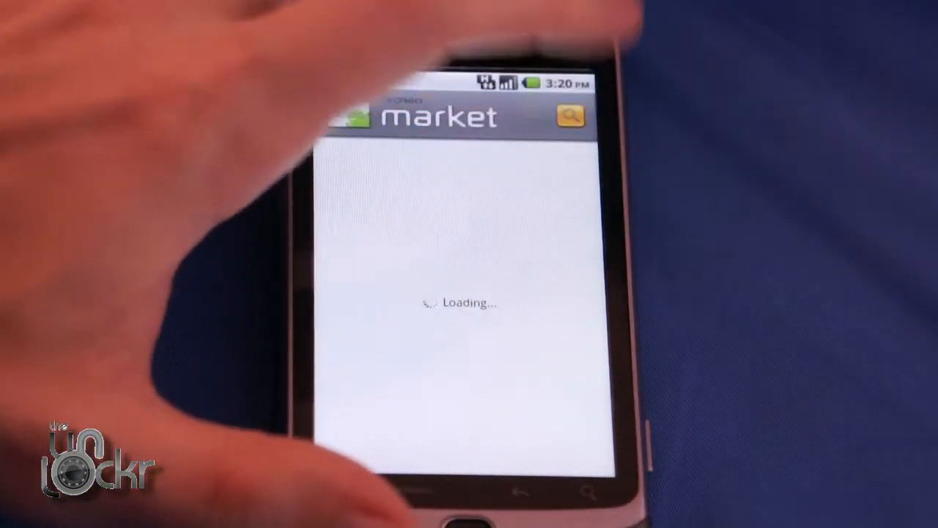
pyautogui.click(571, 116)
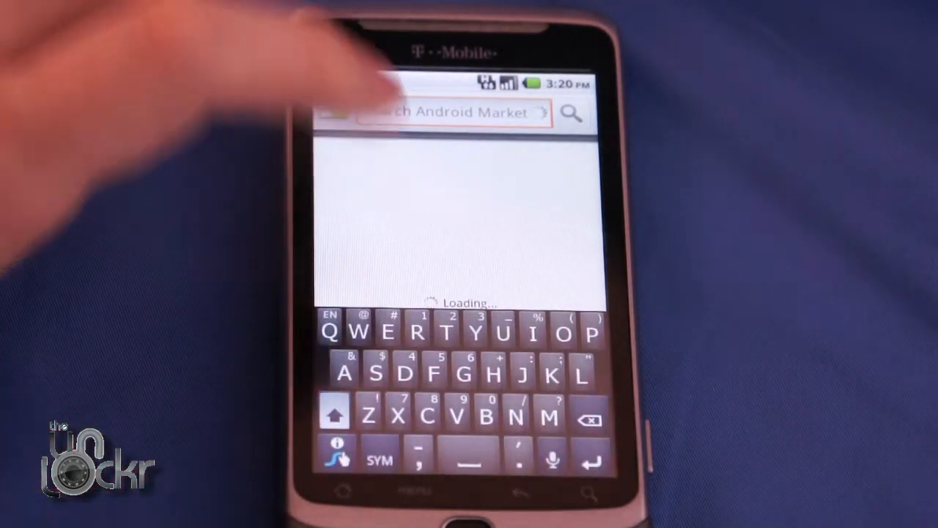
pyautogui.write('v')
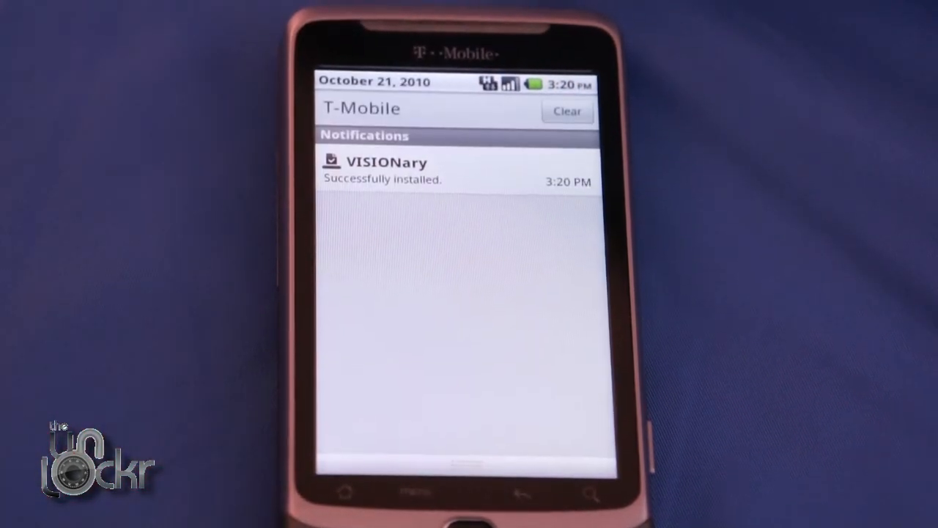
# Launch VISIONary from its installed notification to temproot and permroot the phone
pyautogui.click(566, 110)
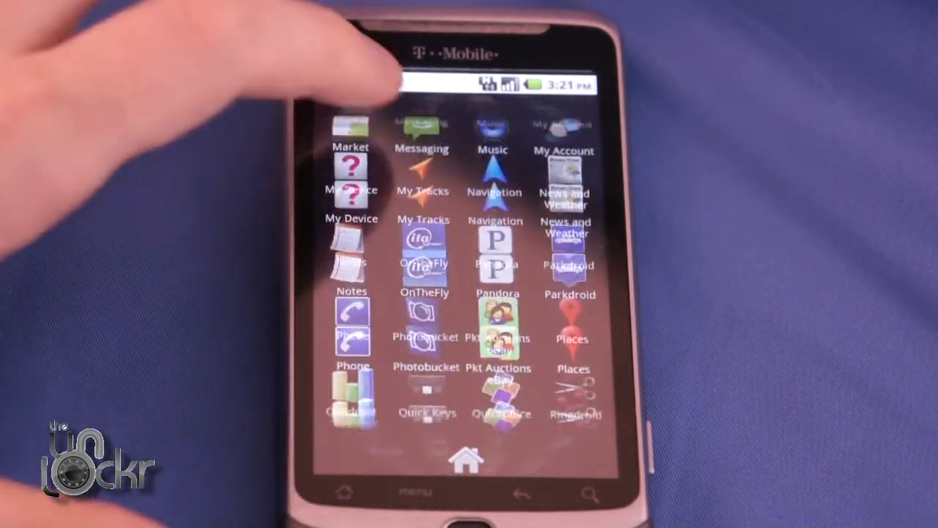
# Scroll down the app drawer until the Superuser icon is visible
pyautogui.scroll(-3)
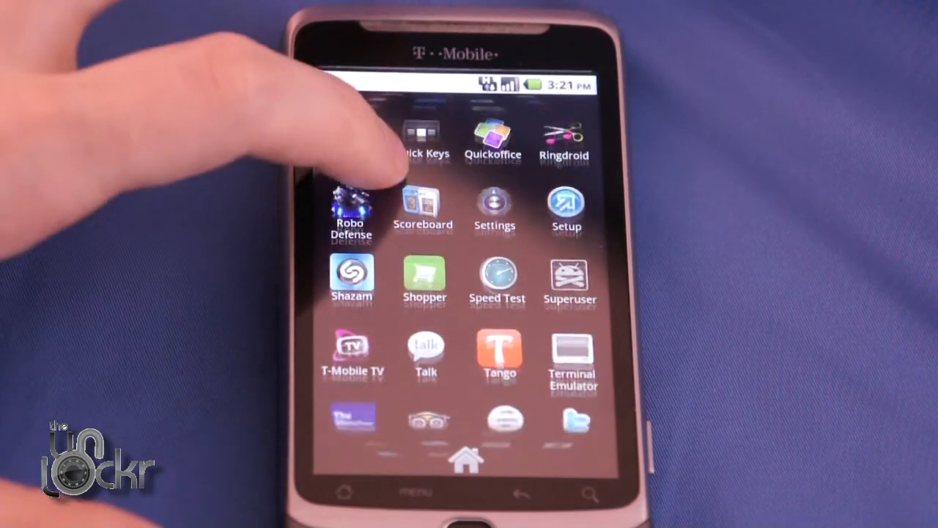
pyautogui.scroll(-3)
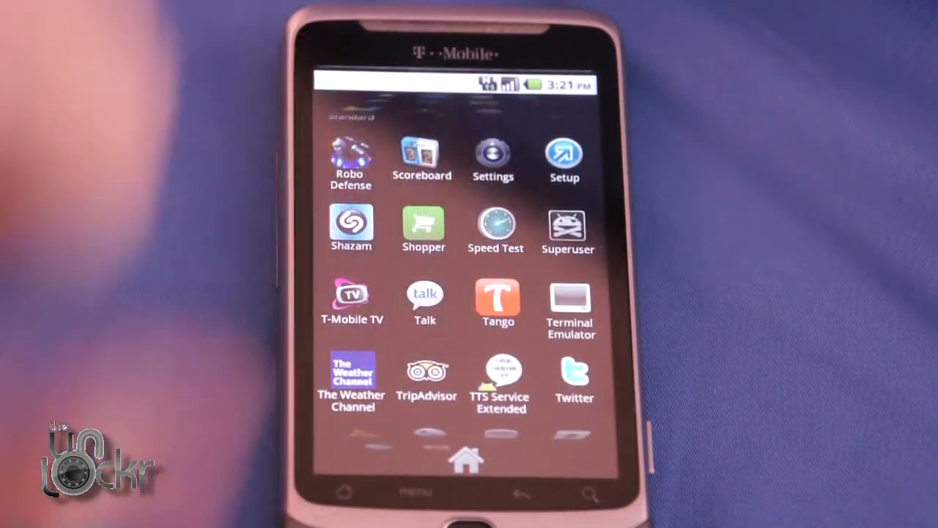